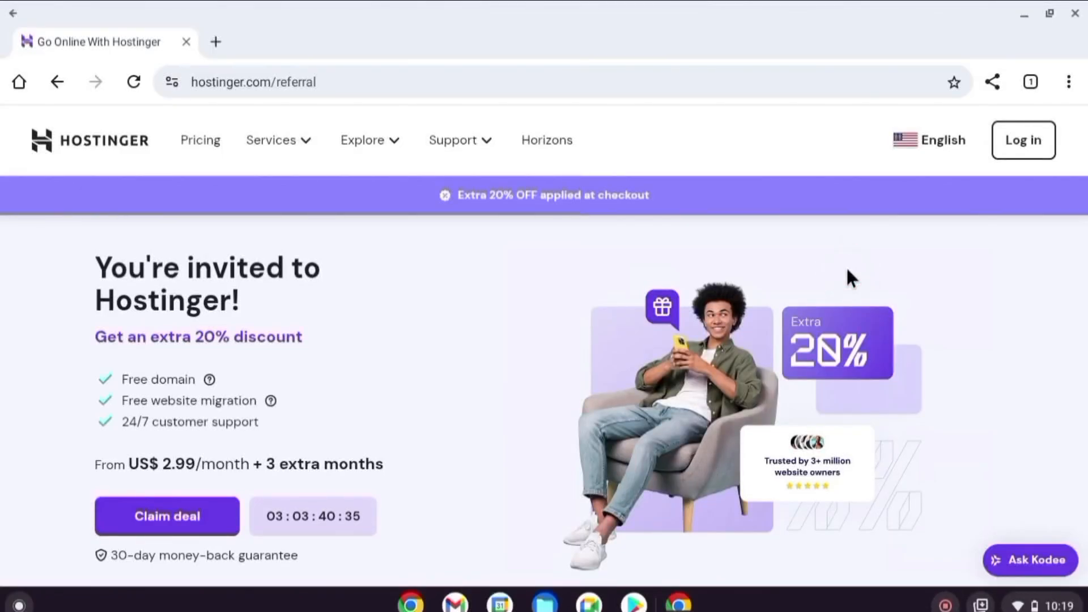
Claim the referral deal and select the Business plan at US$3.79/month.
click(490, 305)
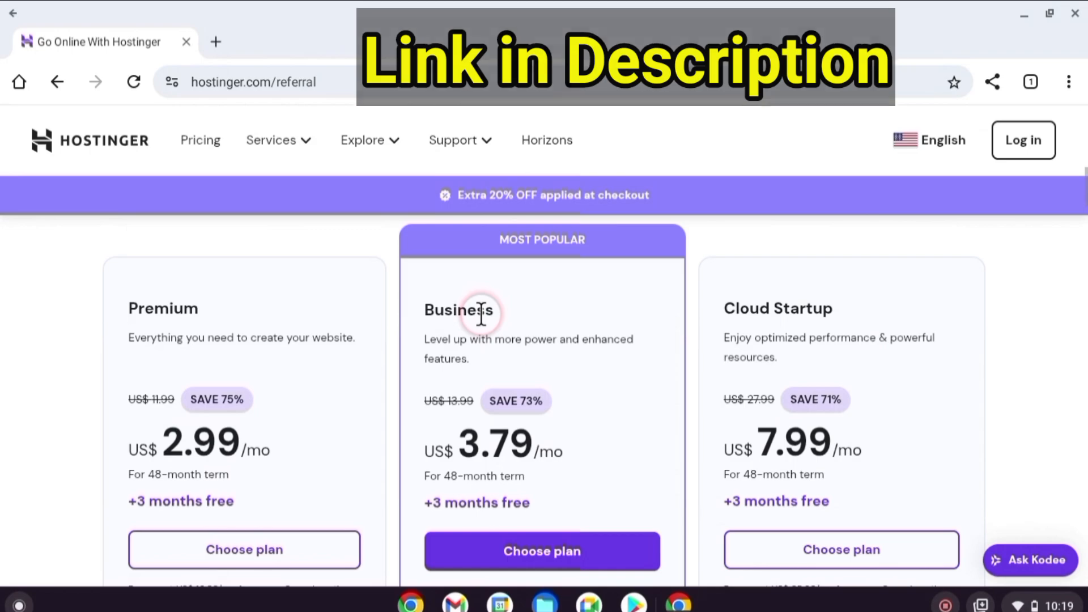
mouse_move(299, 317)
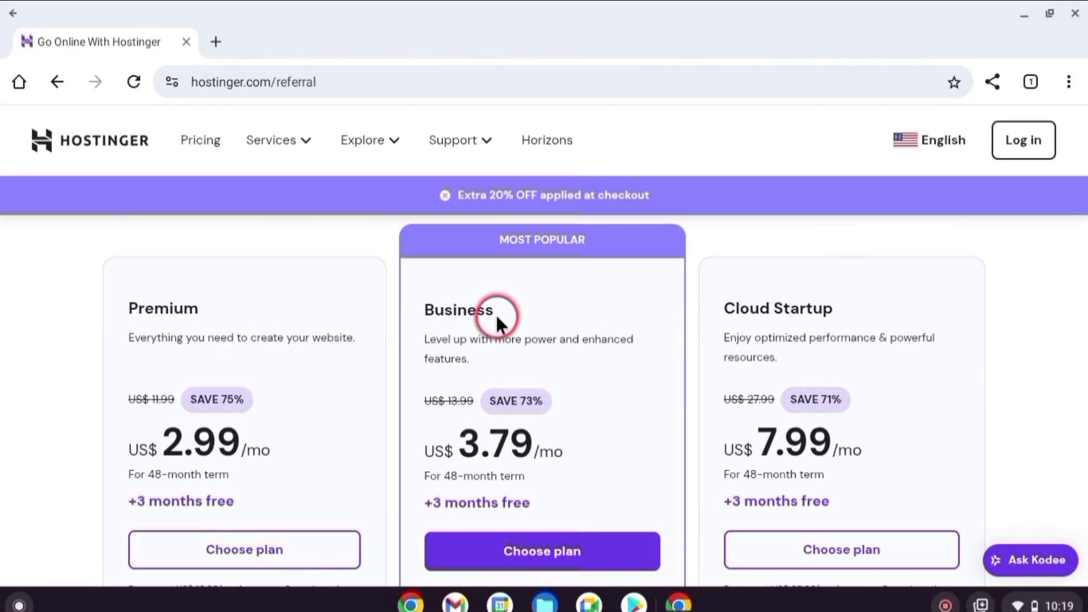
mouse_move(850, 336)
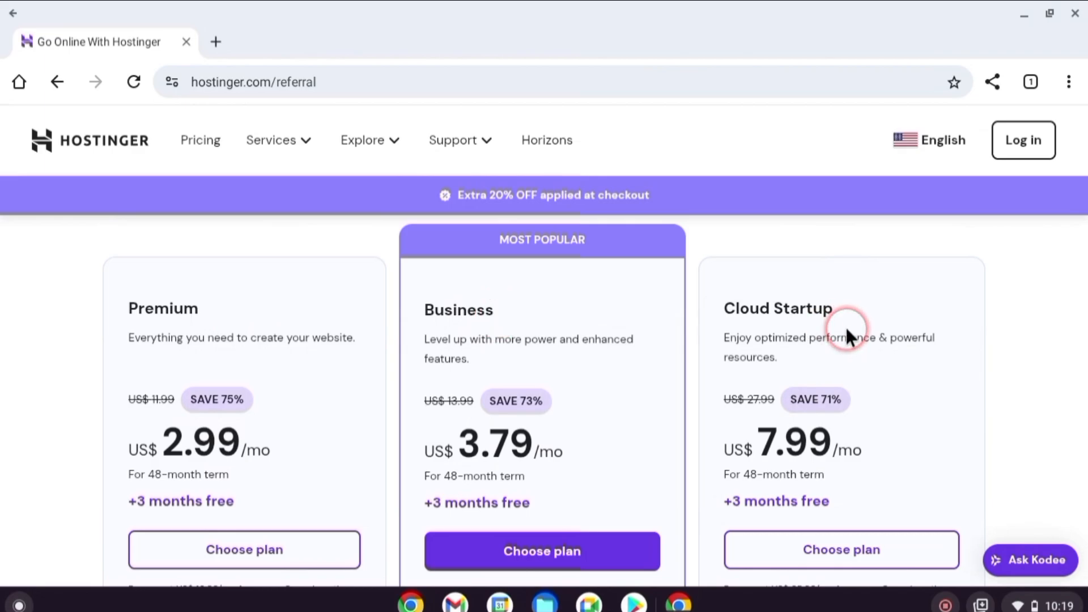
scroll(down, 3)
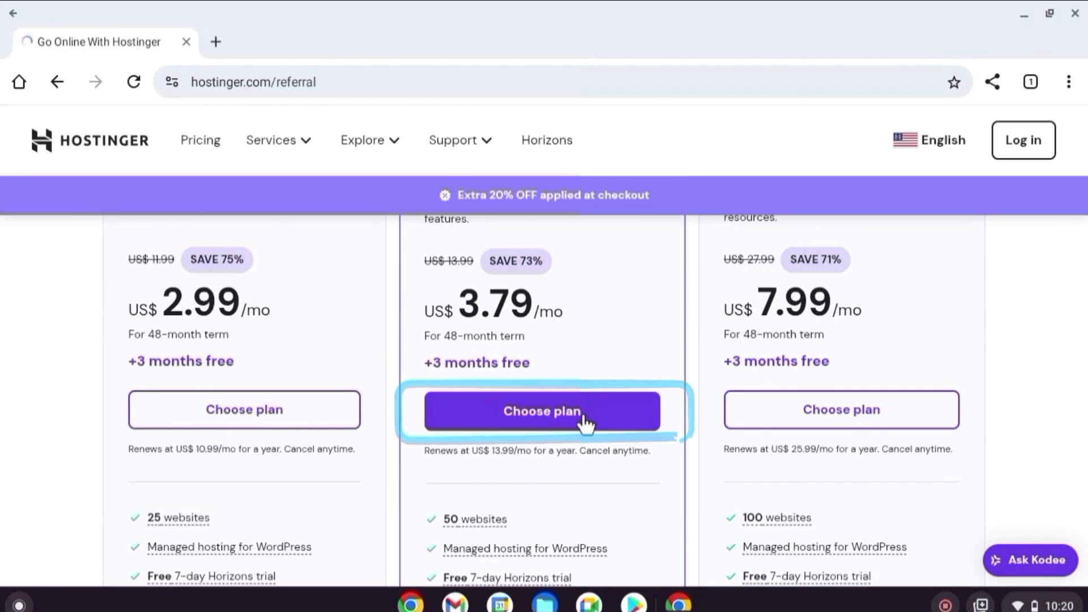
Keep the 48-month Business plan at US$145.54 and register a new account with email and password.
click(542, 410)
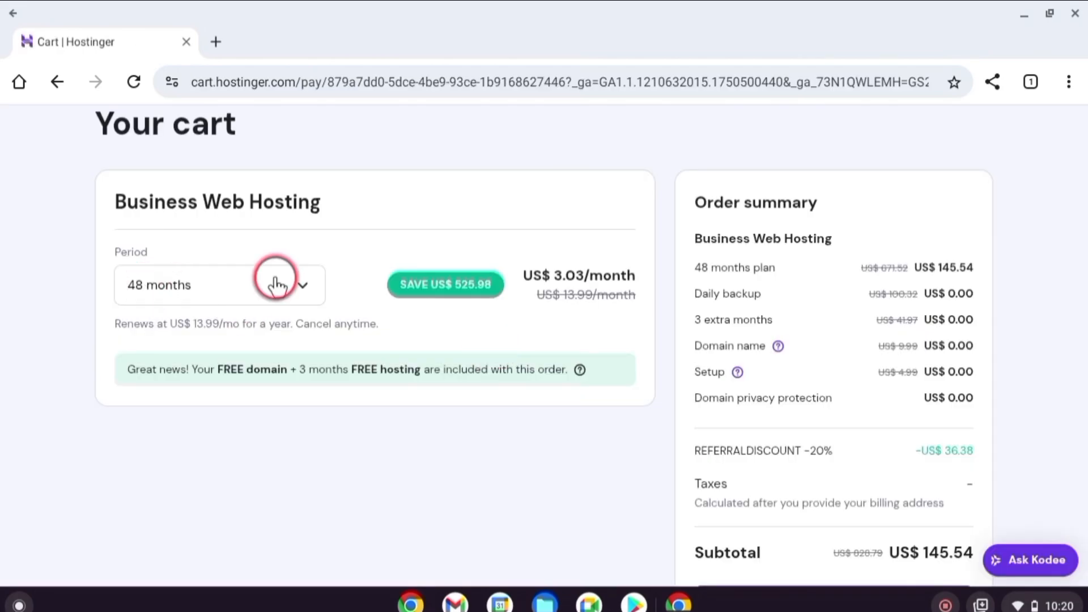
click(219, 284)
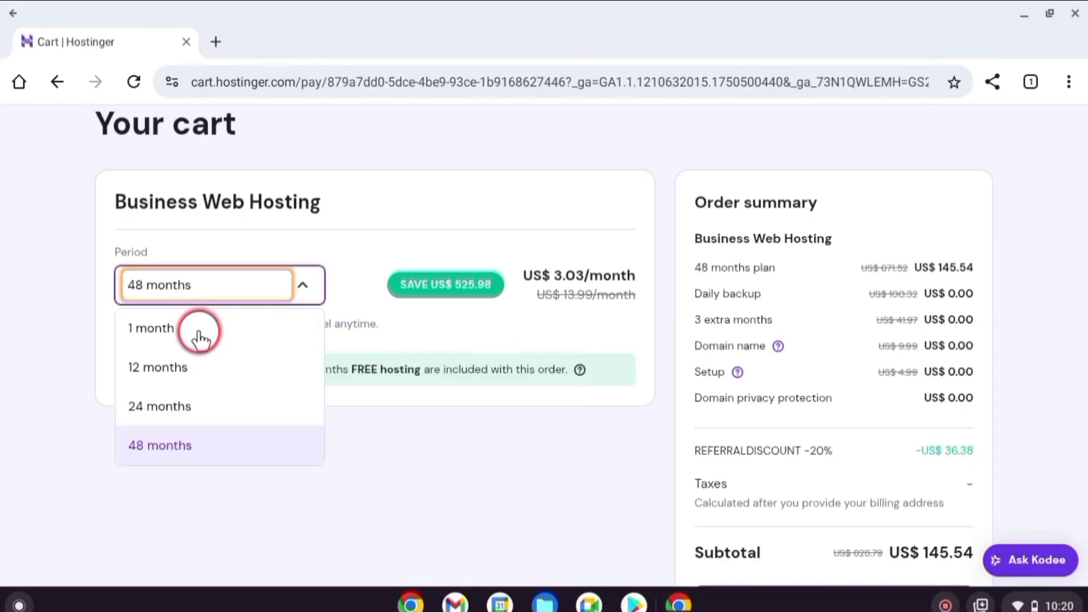
mouse_move(234, 415)
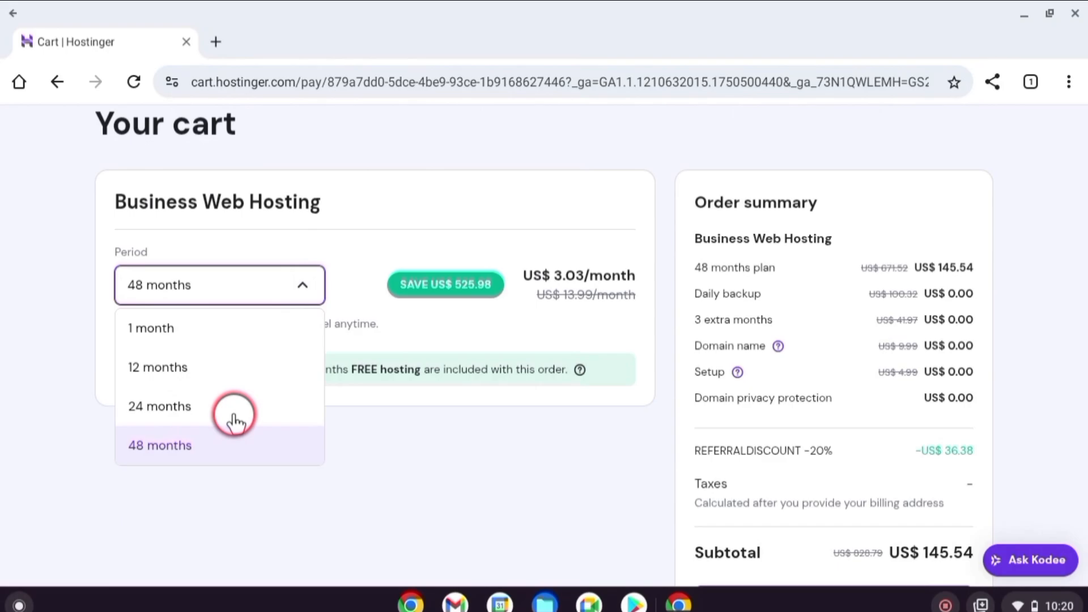
mouse_move(203, 451)
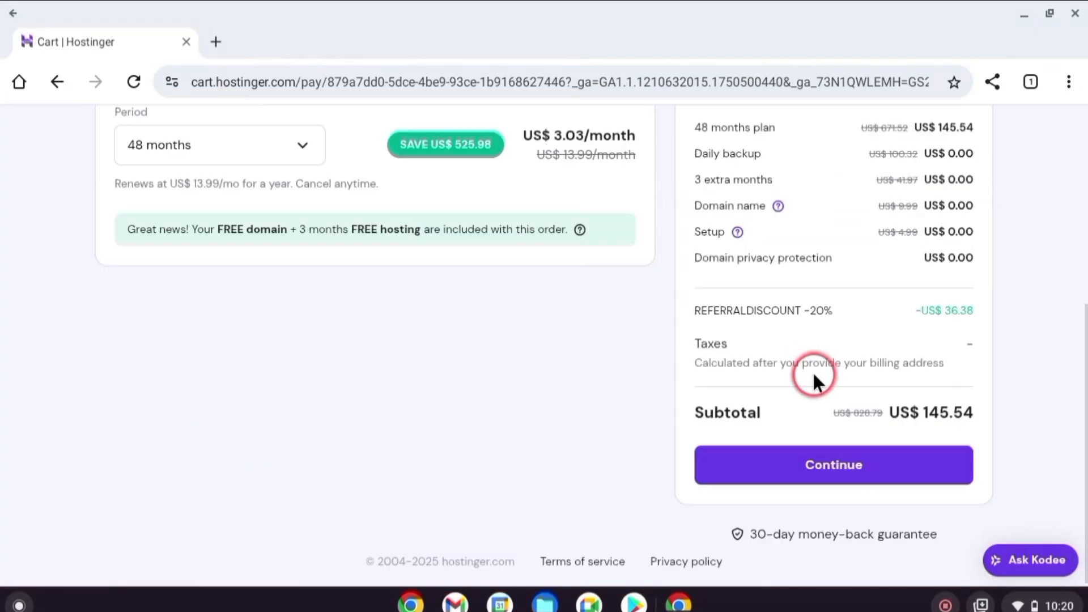
click(832, 464)
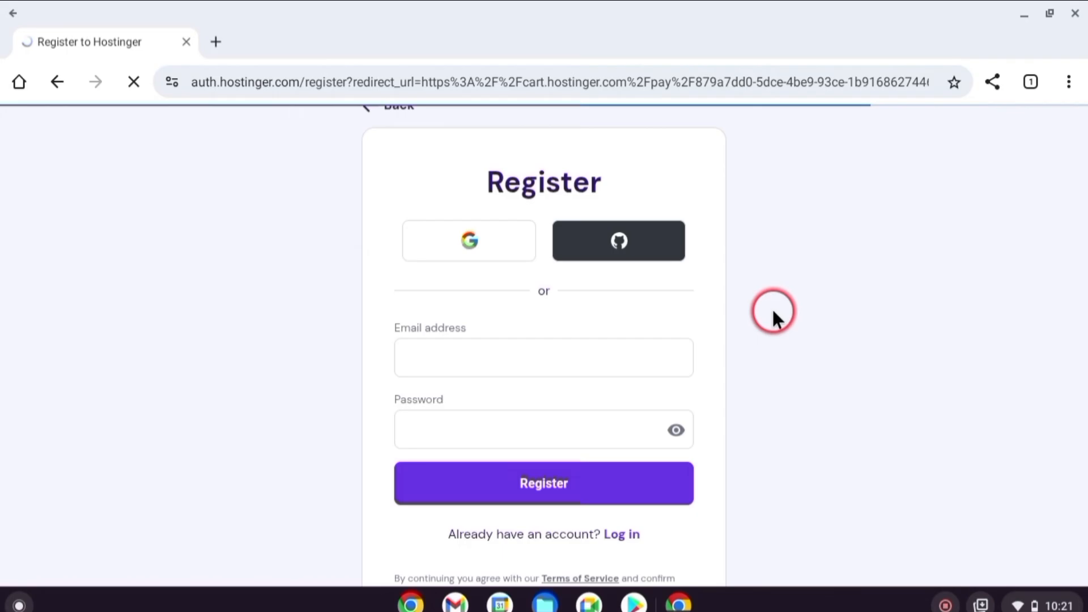
click(543, 483)
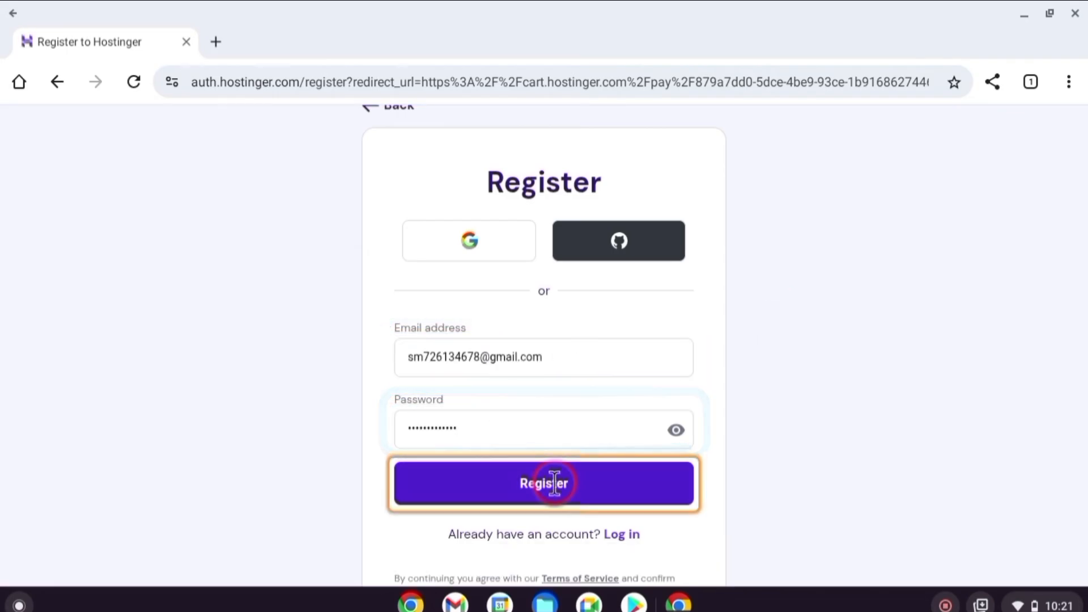
Submit the billing name and address, reaching the card payment step with a US$145.54 total.
click(543, 483)
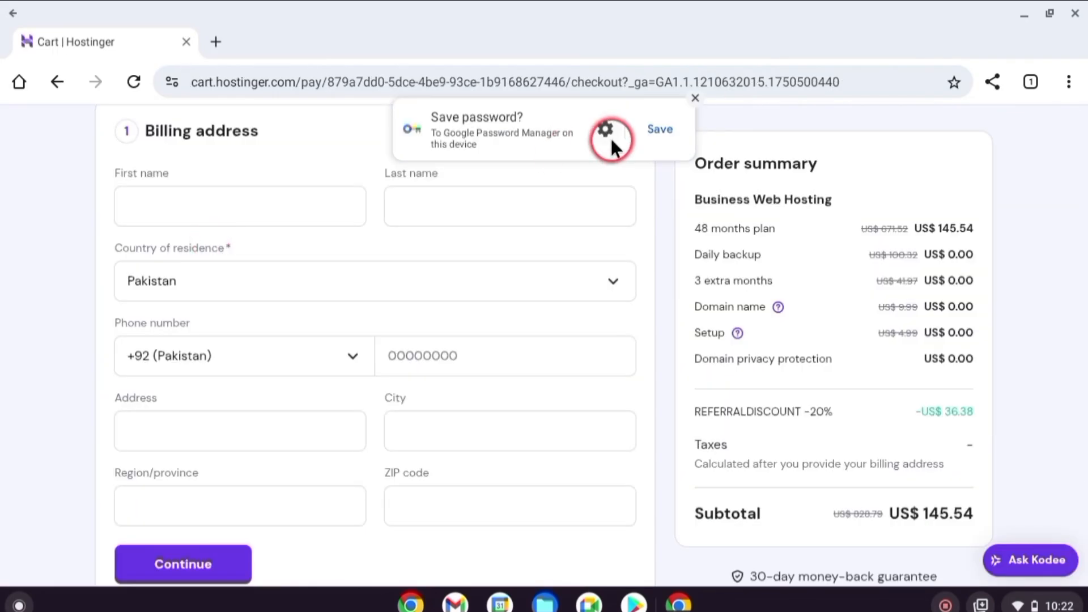
click(498, 205)
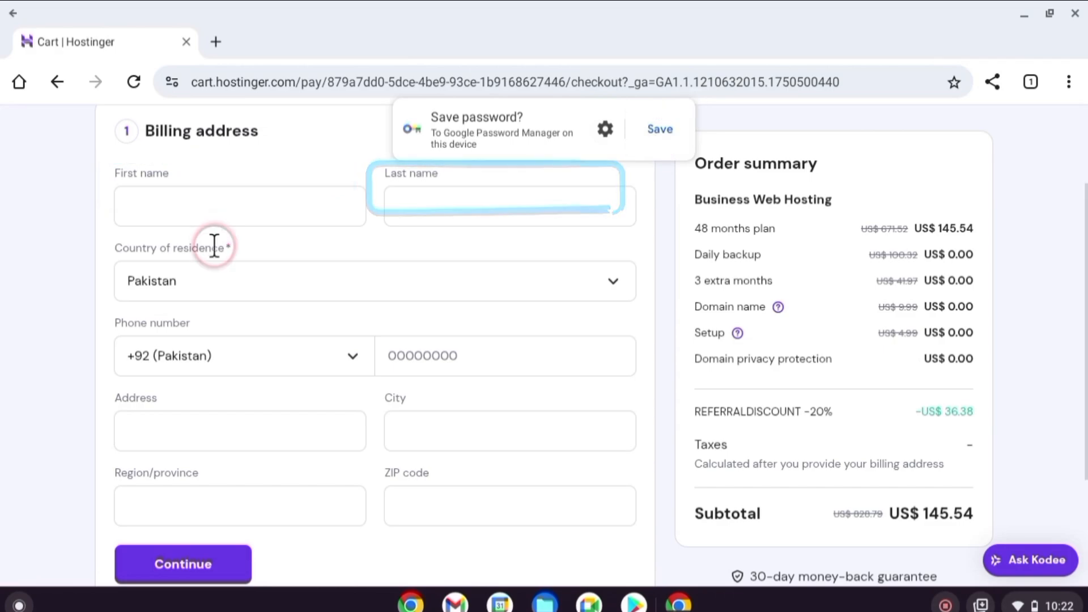
click(509, 431)
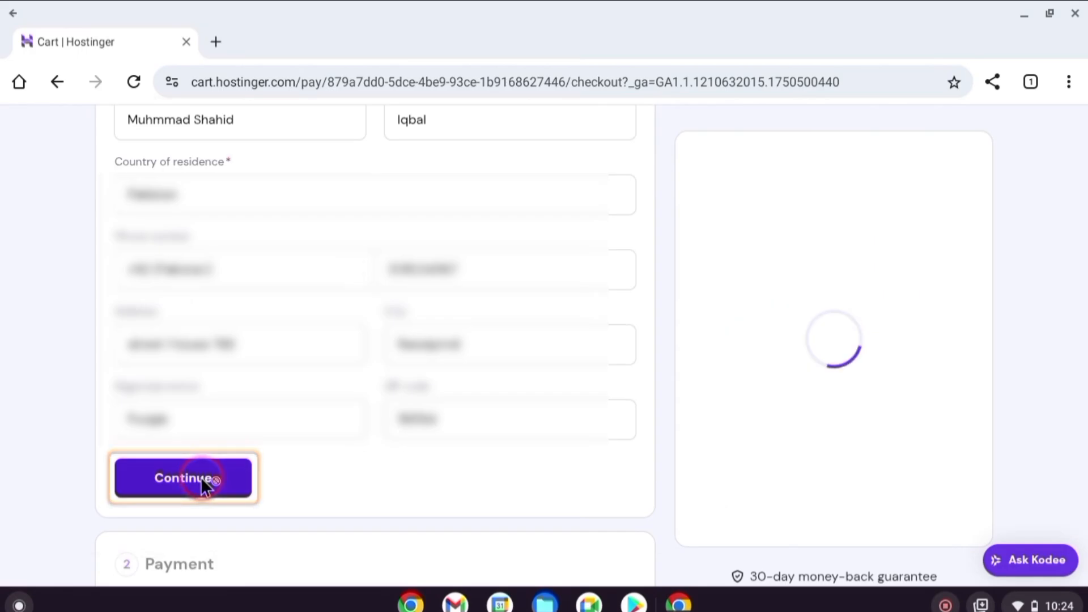
click(184, 479)
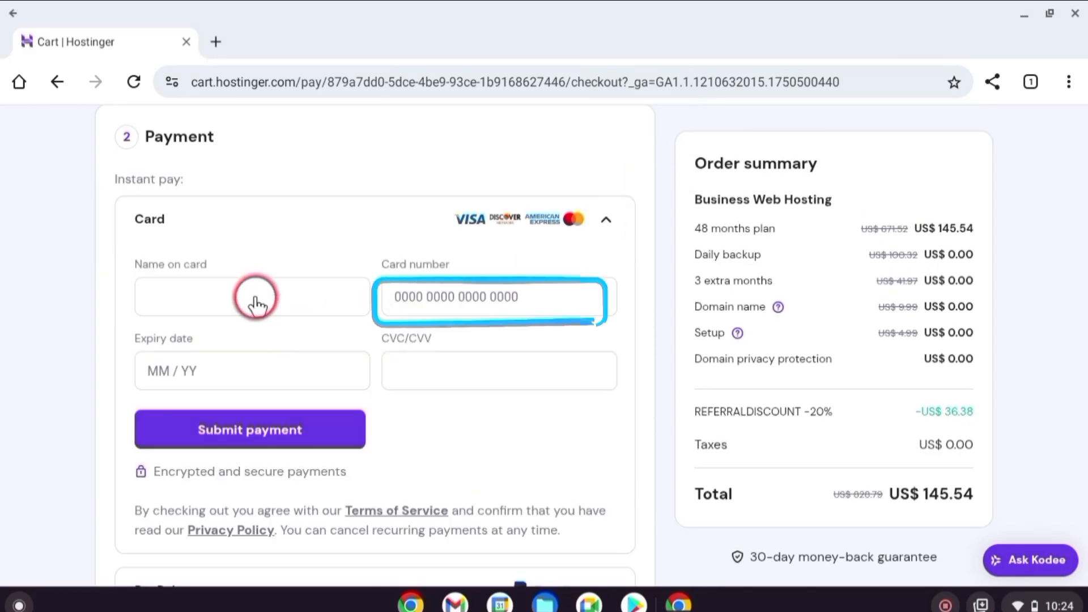
Enter the card name, number, expiry and CVC and submit the payment.
click(252, 370)
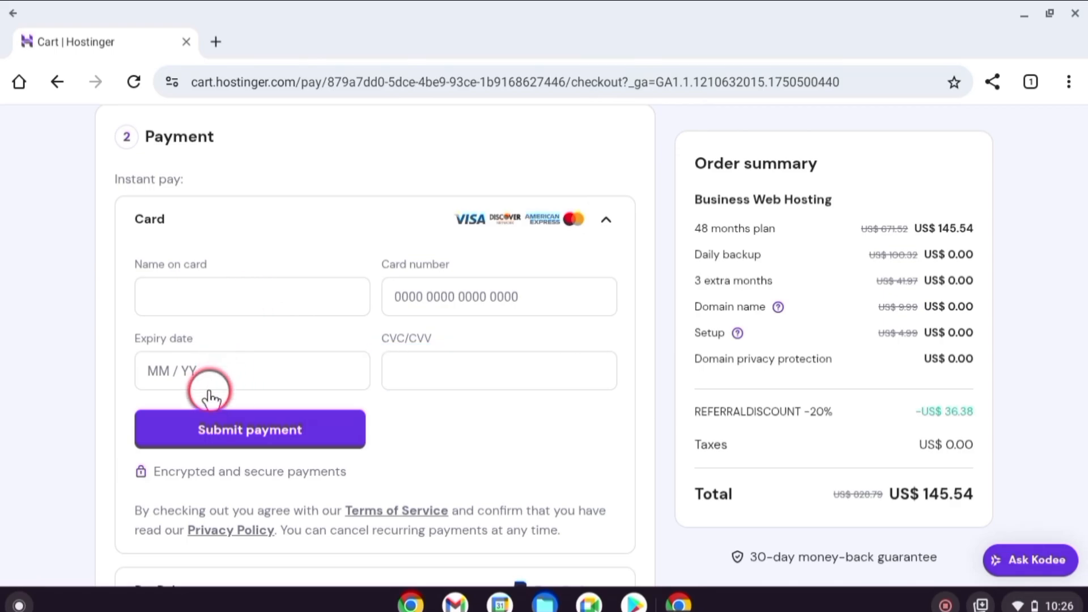
click(249, 428)
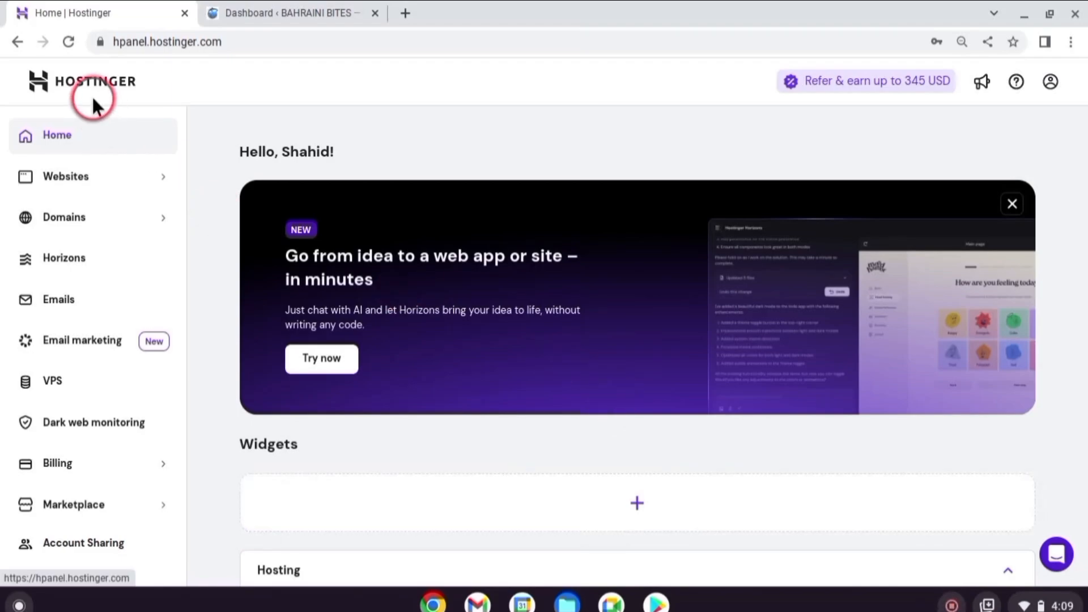
mouse_move(431, 94)
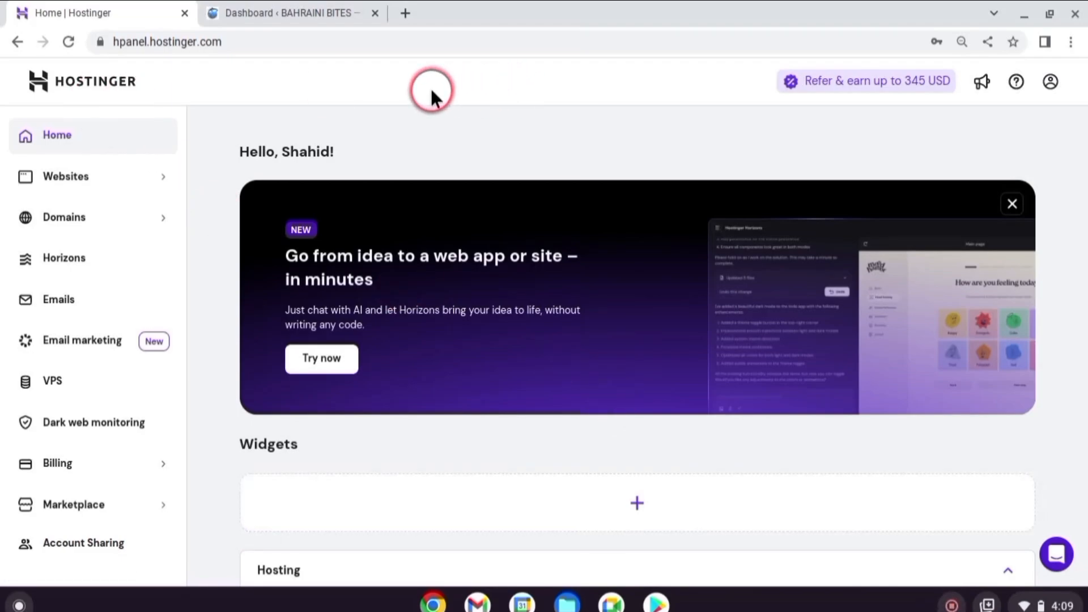